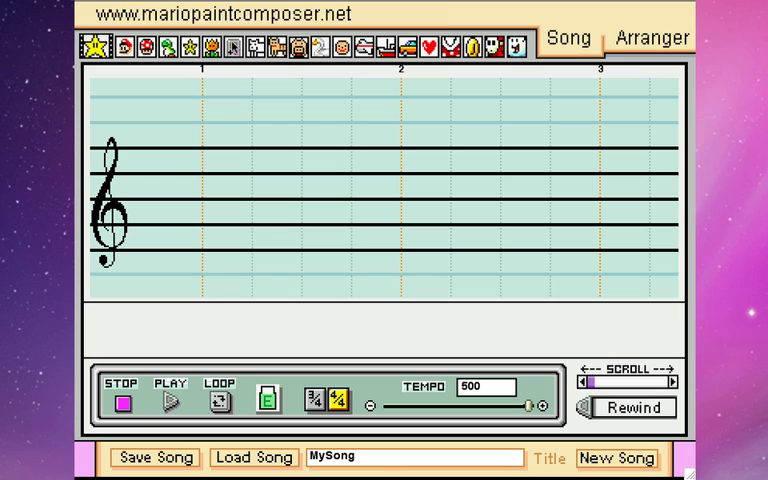
# Select Yoshi as the sound for new notes, keeping MySong's staff empty.
pyautogui.click(95, 47)
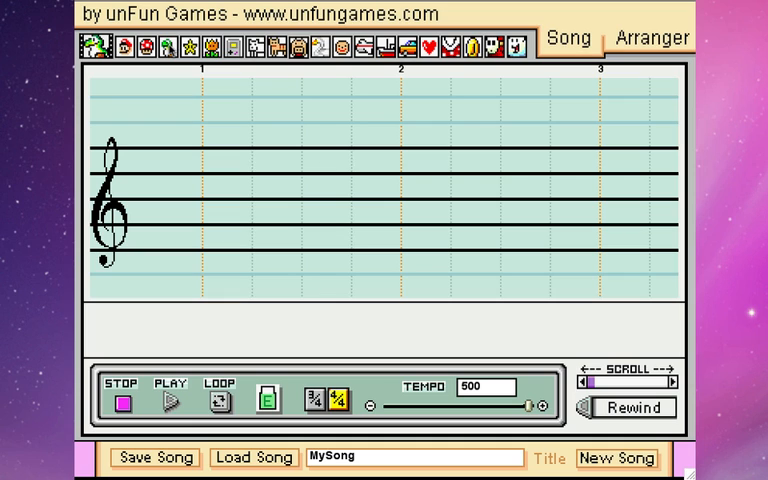
pyautogui.click(253, 190)
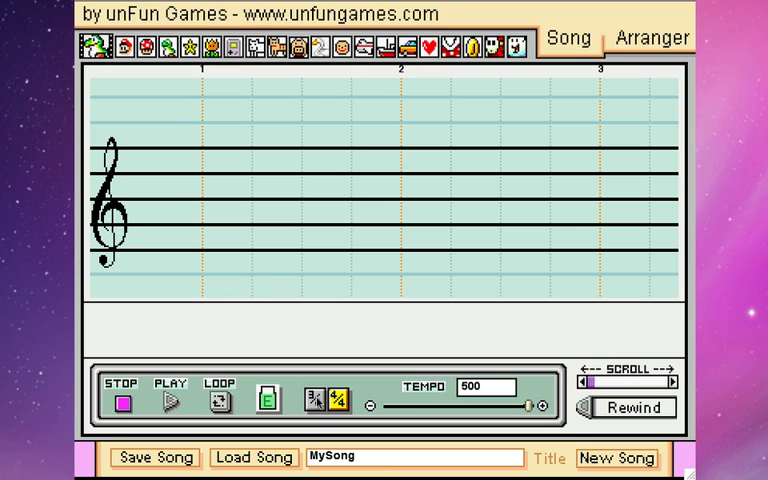
# Place and remove a trial Yoshi note, then select the mushroom sound.
pyautogui.click(335, 400)
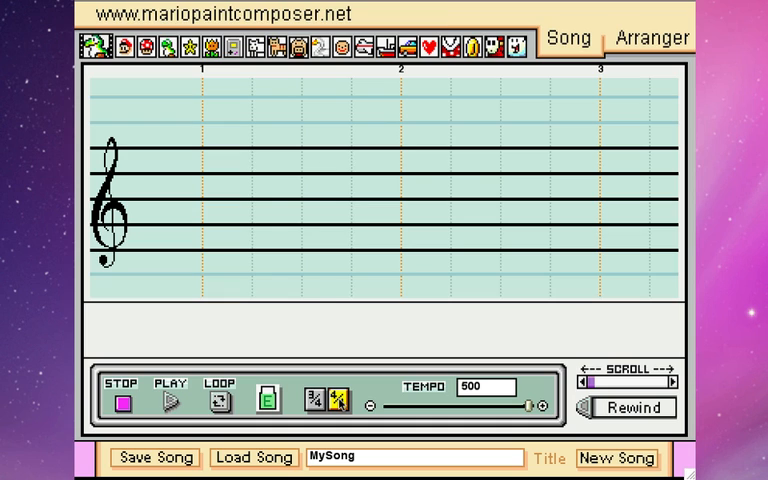
pyautogui.click(170, 80)
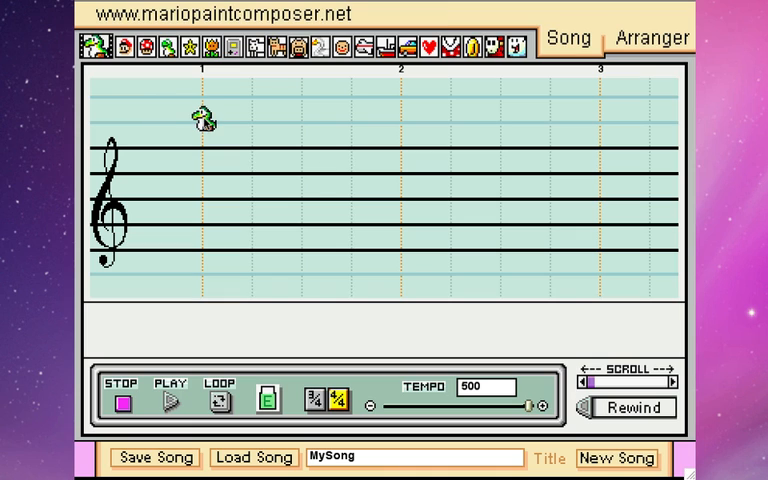
pyautogui.click(203, 118)
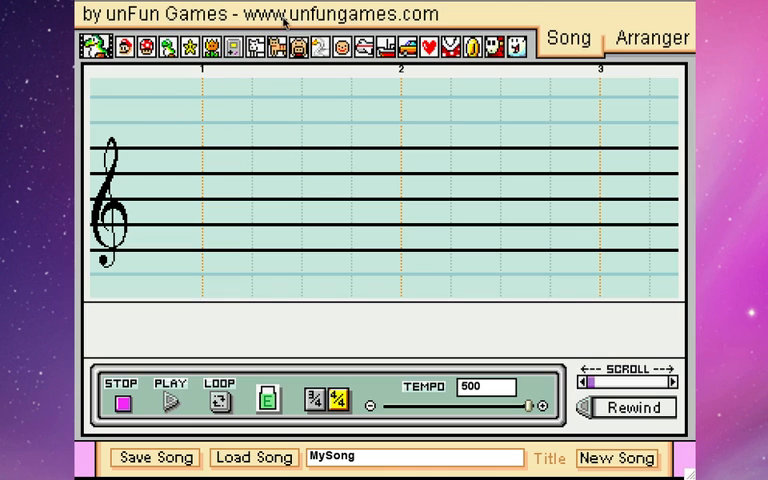
pyautogui.moveTo(133, 57)
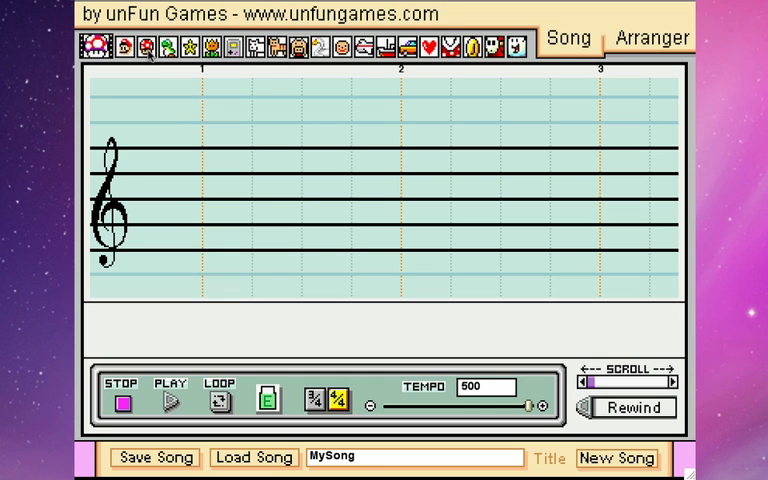
# Place mushroom notes in measure 1, one high and one below the staff.
pyautogui.click(285, 92)
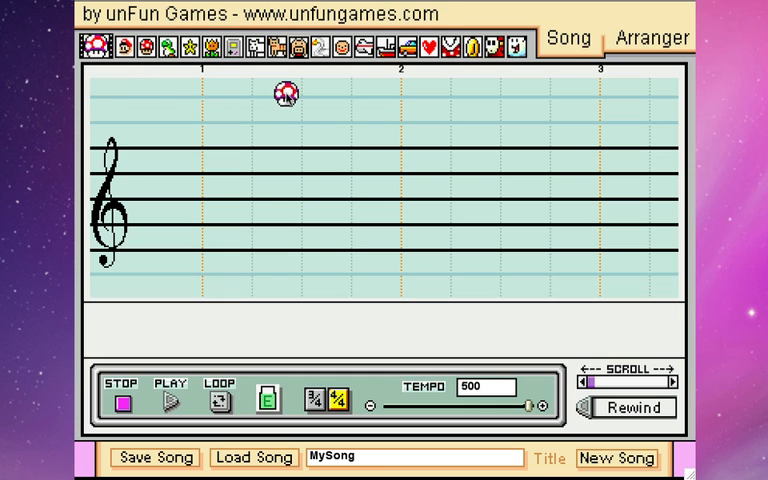
pyautogui.click(220, 127)
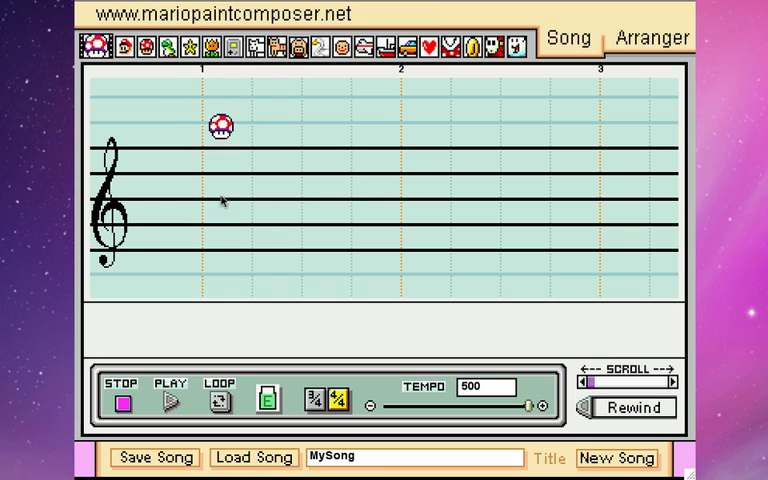
pyautogui.click(220, 127)
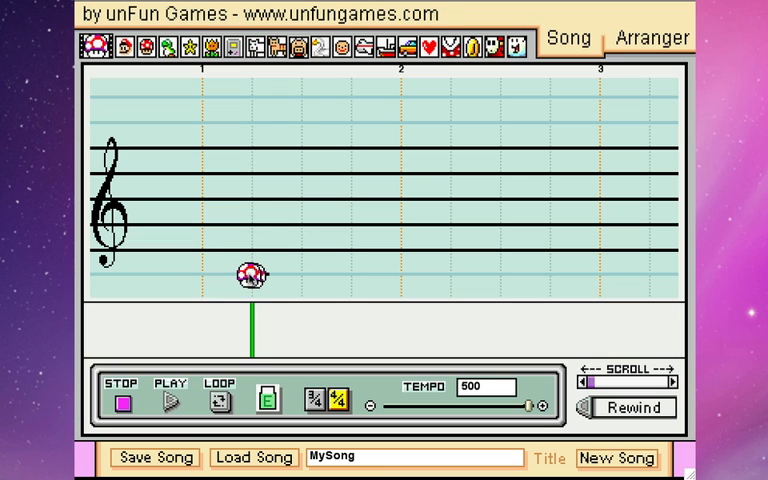
pyautogui.click(350, 100)
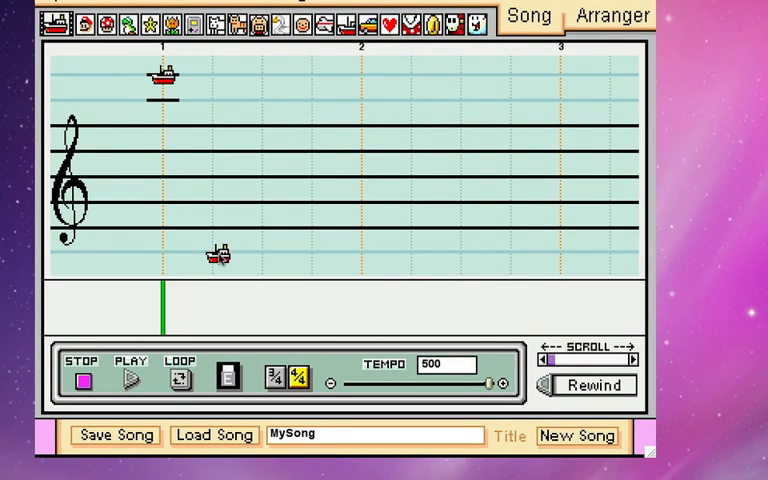
# Add a ship note below the staff in measure 1.
pyautogui.click(213, 262)
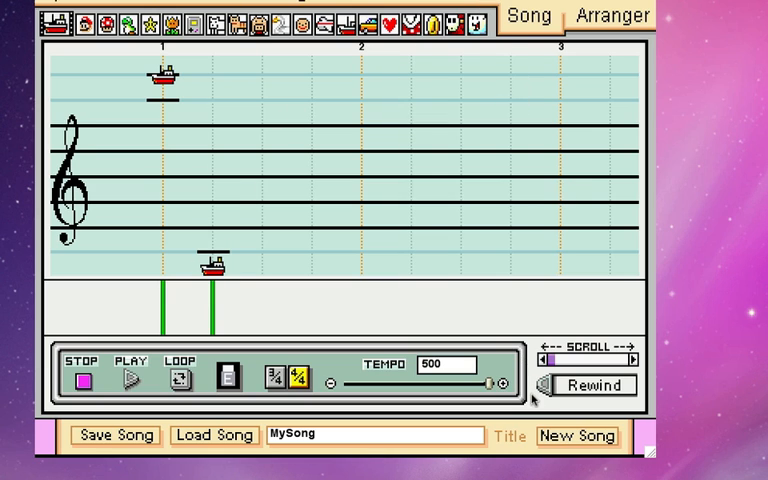
pyautogui.moveTo(332, 358)
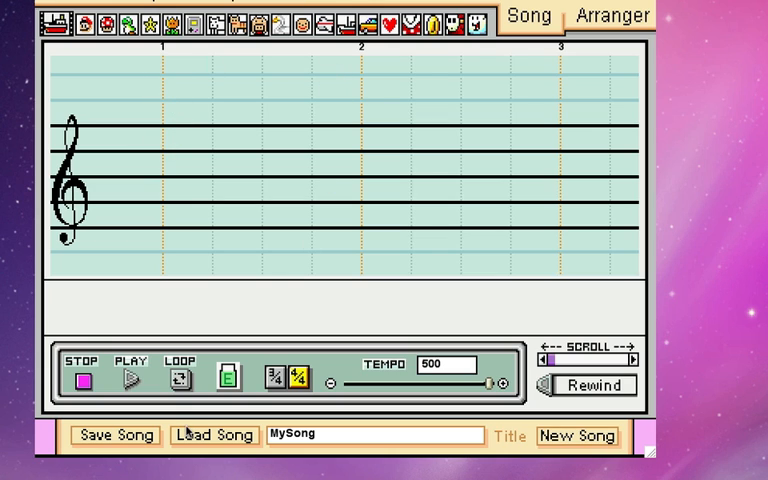
pyautogui.moveTo(130, 436)
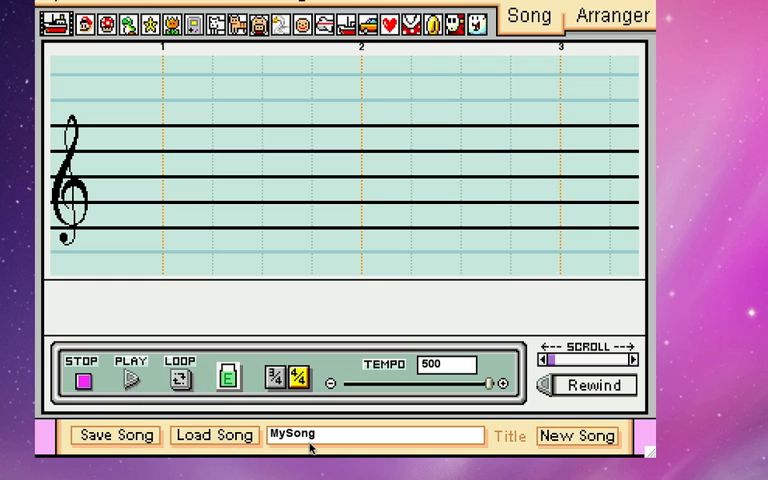
# Select the song title text and pick MySong from the saved songs list.
pyautogui.tripleClick(375, 435)
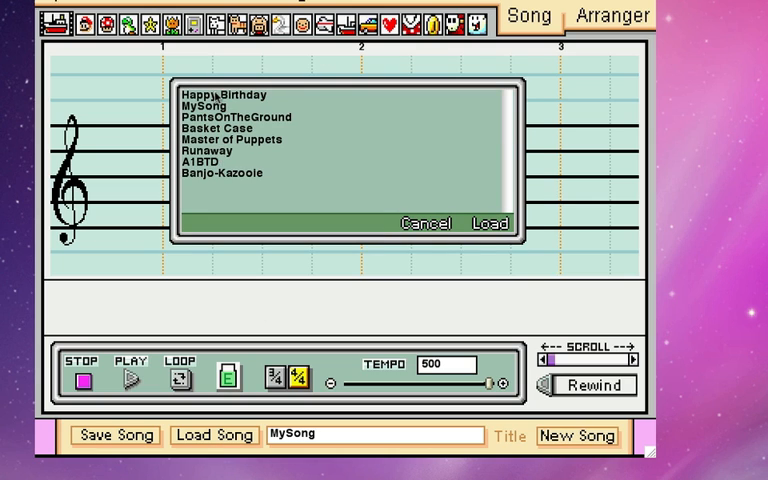
pyautogui.moveTo(210, 150)
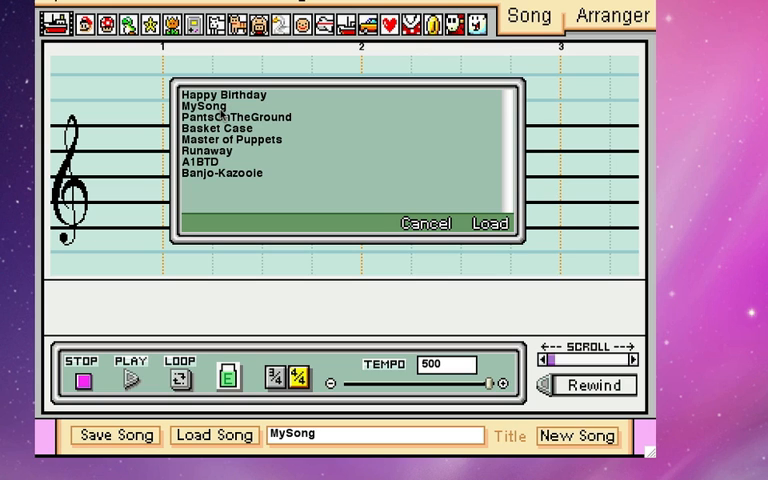
pyautogui.click(207, 105)
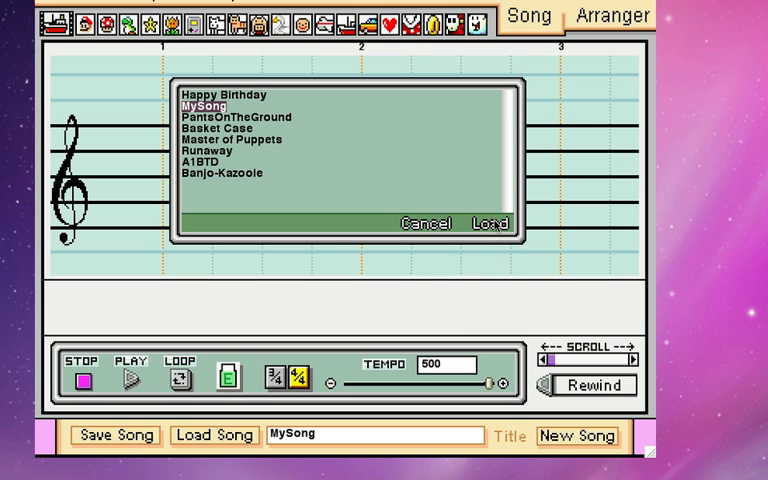
# Load MySong onto the staff and play it back at tempo 260.
pyautogui.click(499, 223)
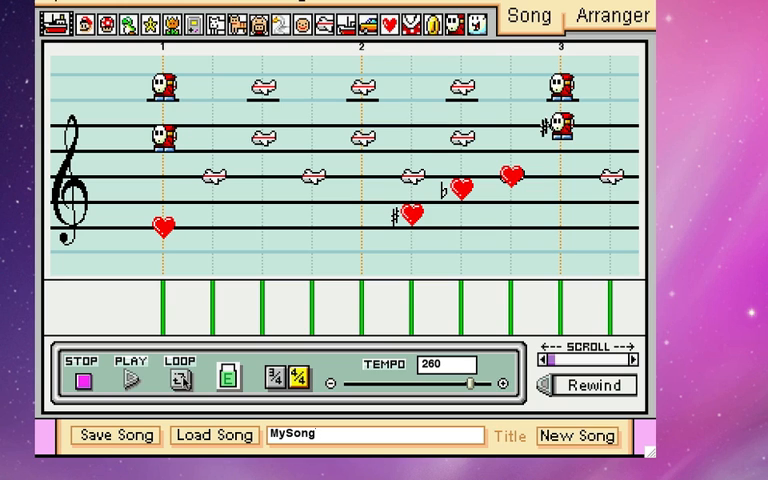
pyautogui.click(129, 378)
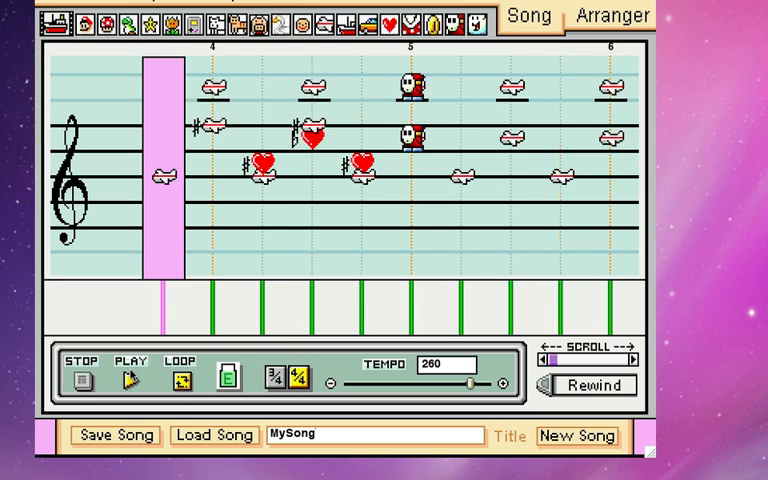
pyautogui.click(130, 379)
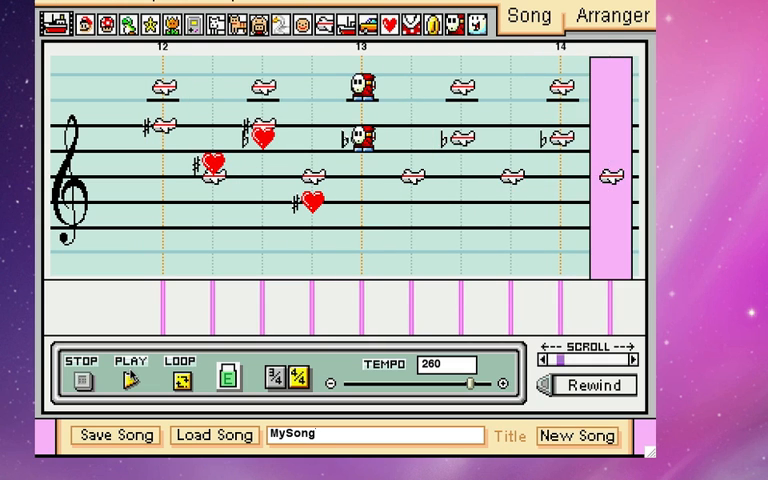
pyautogui.hscroll(3)
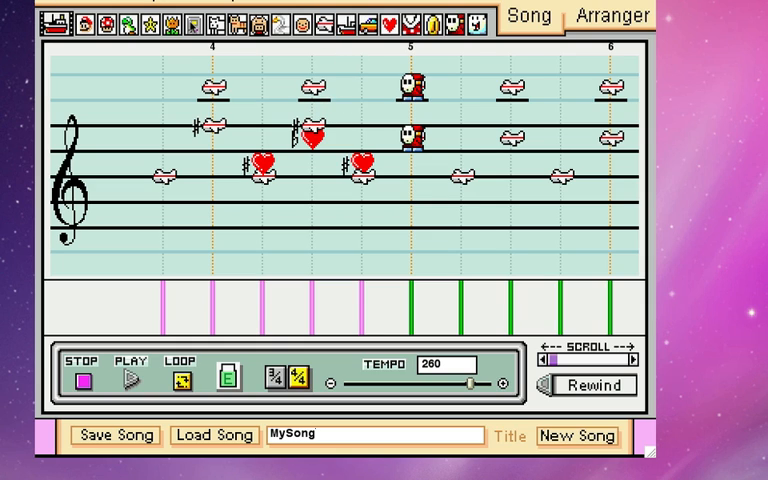
# Add a Game Boy note in measure 4 and a flat Mario note at measure 5's start.
pyautogui.click(212, 205)
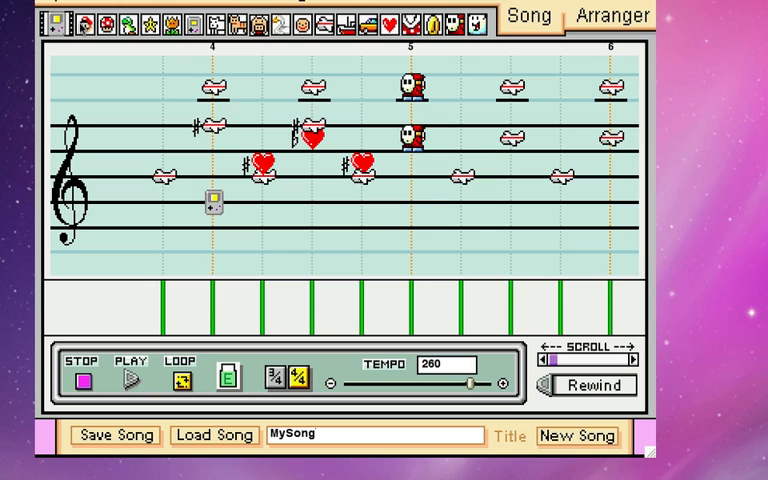
pyautogui.click(328, 202)
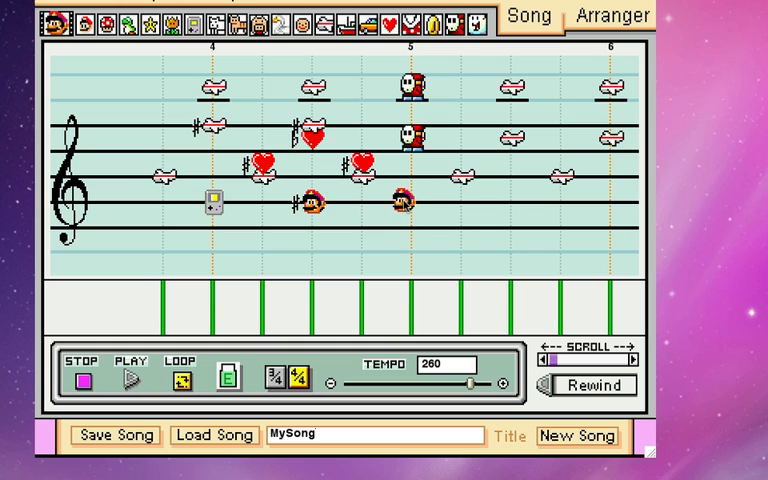
pyautogui.click(400, 200)
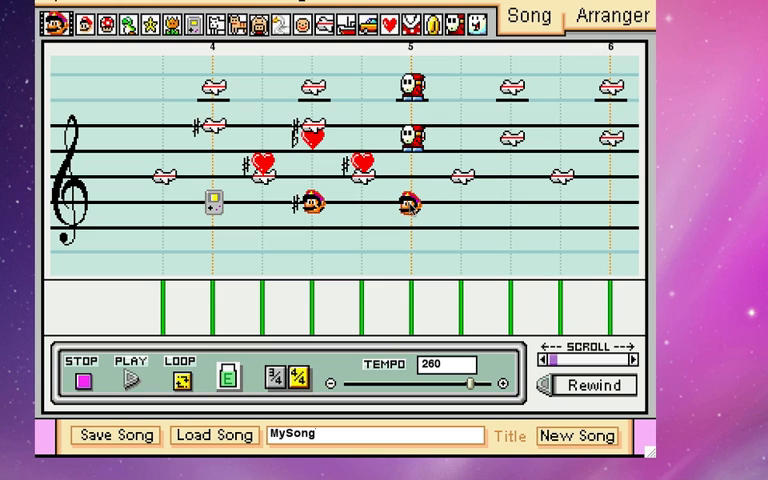
pyautogui.click(470, 220)
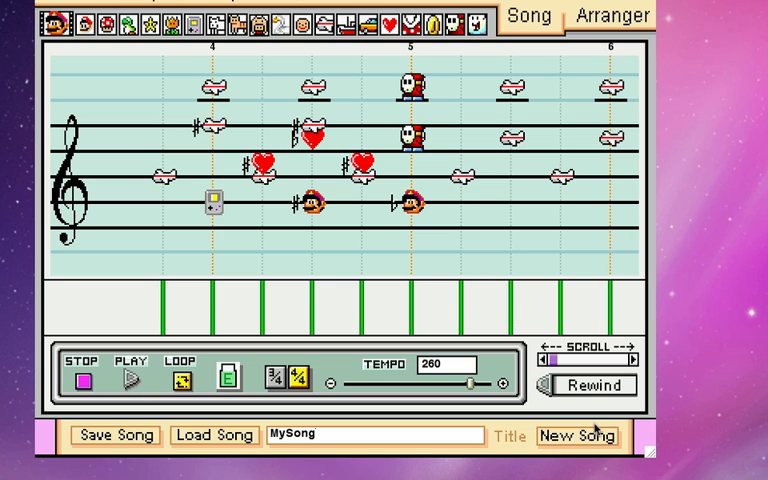
pyautogui.moveTo(399, 38)
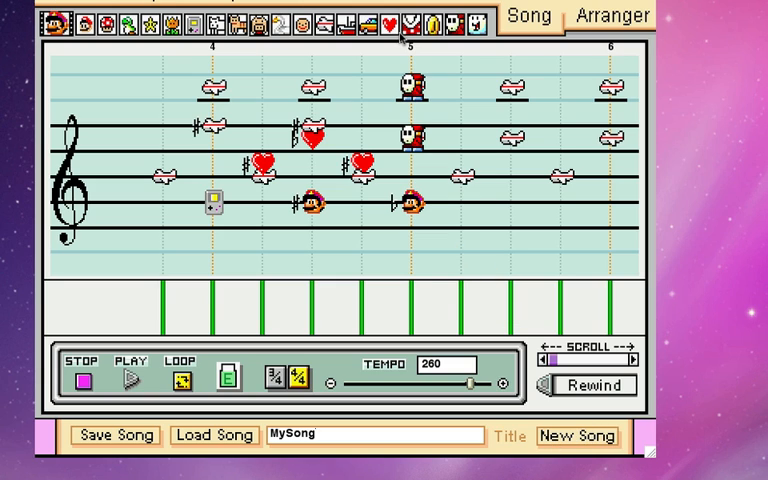